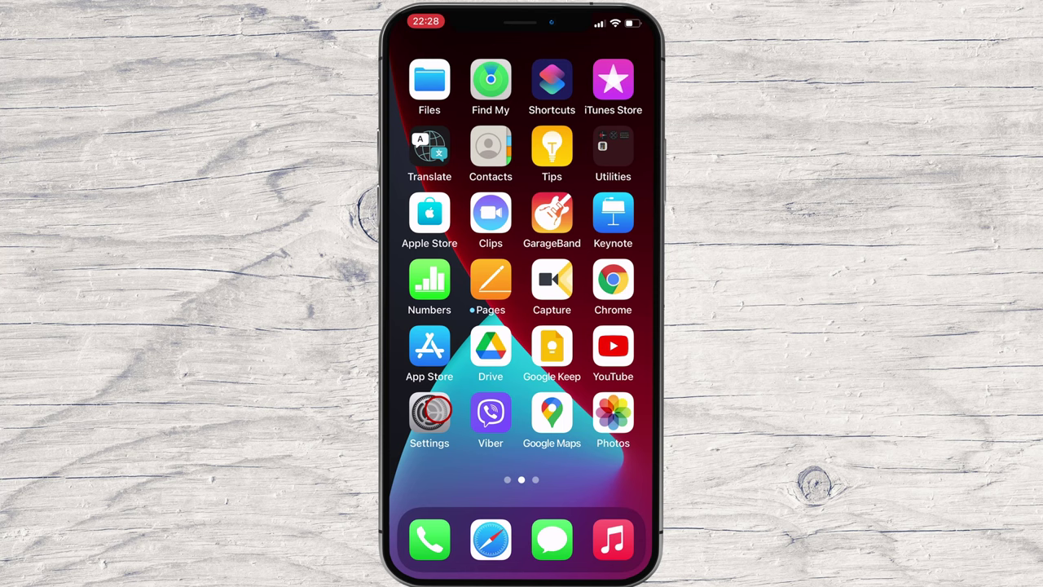
Launch Settings from the Home Screen and go to Do Not Disturb
left_click(429, 408)
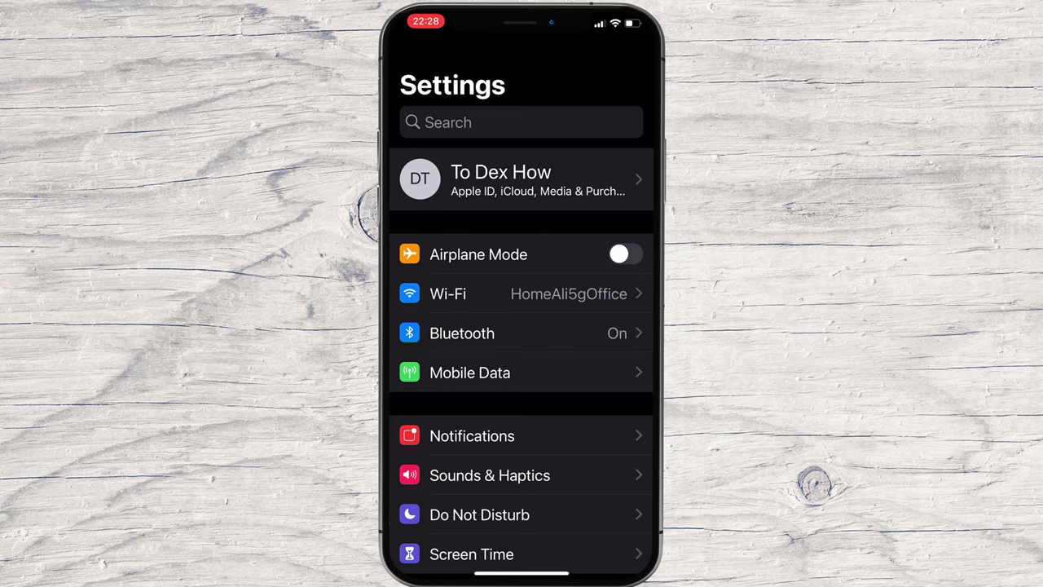
left_click(478, 514)
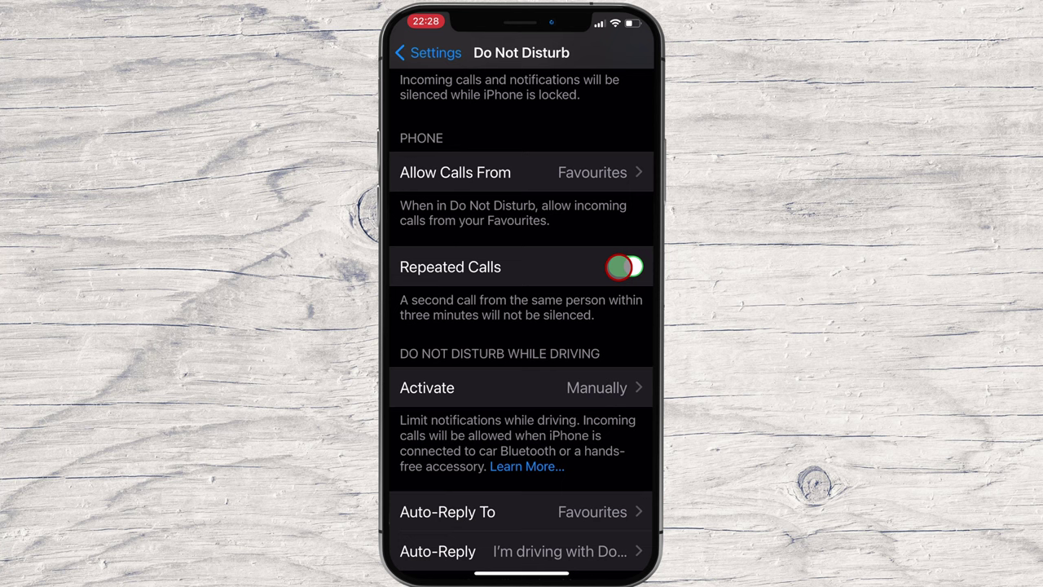
Turn off Repeated Calls in the Phone section of Do Not Disturb
left_click(624, 266)
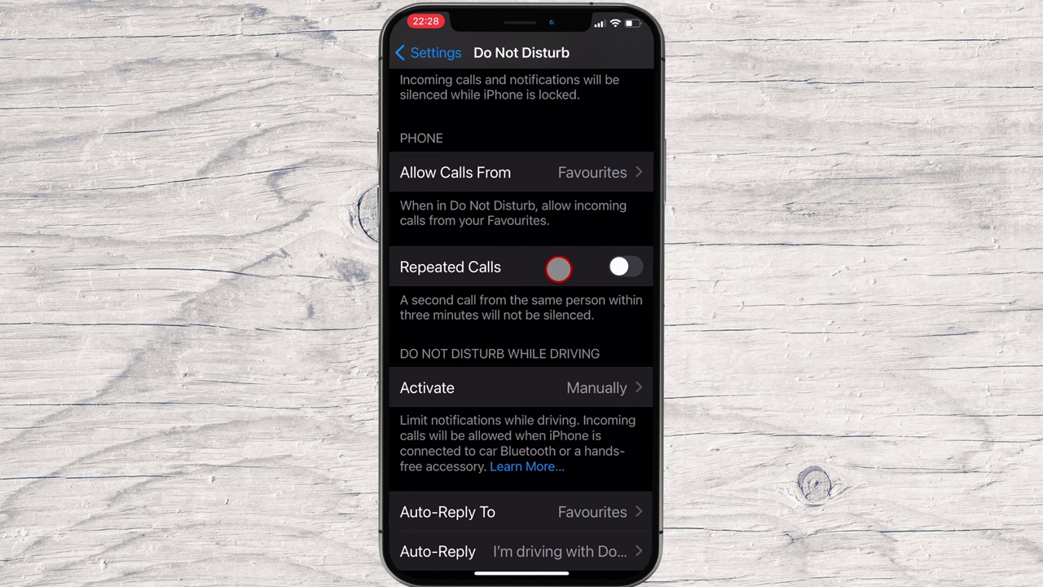